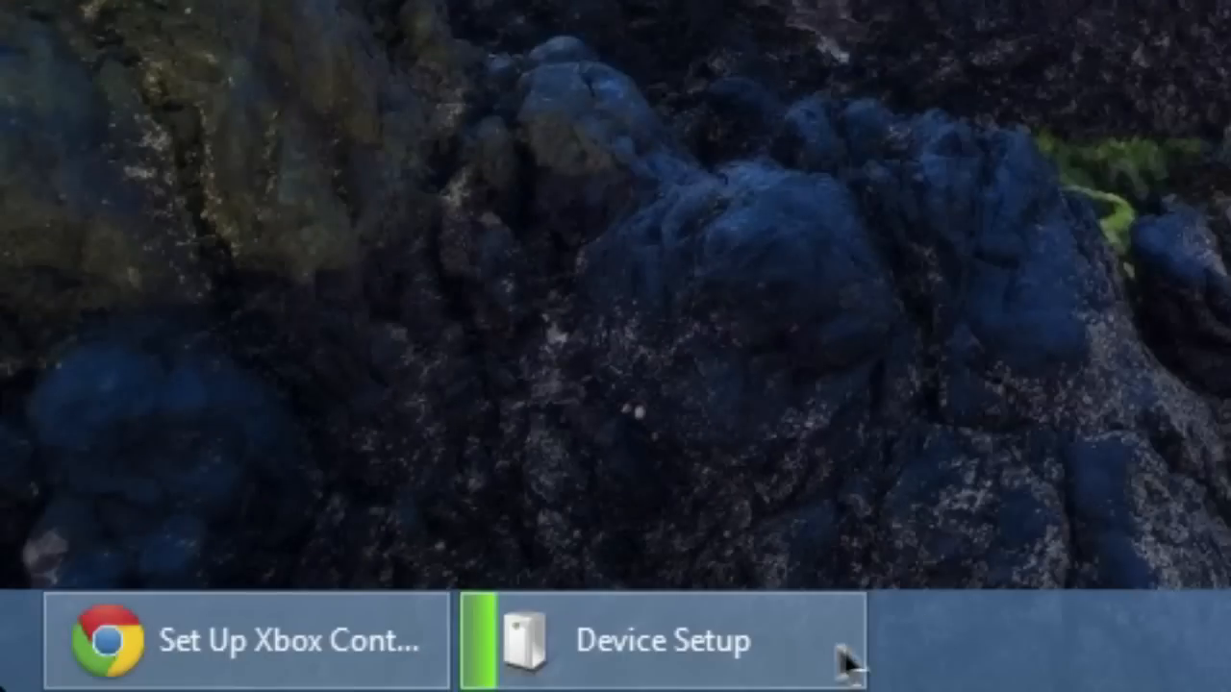
# Bring the Chrome window with the Xbox controller setup page to the front
pyautogui.click(663, 640)
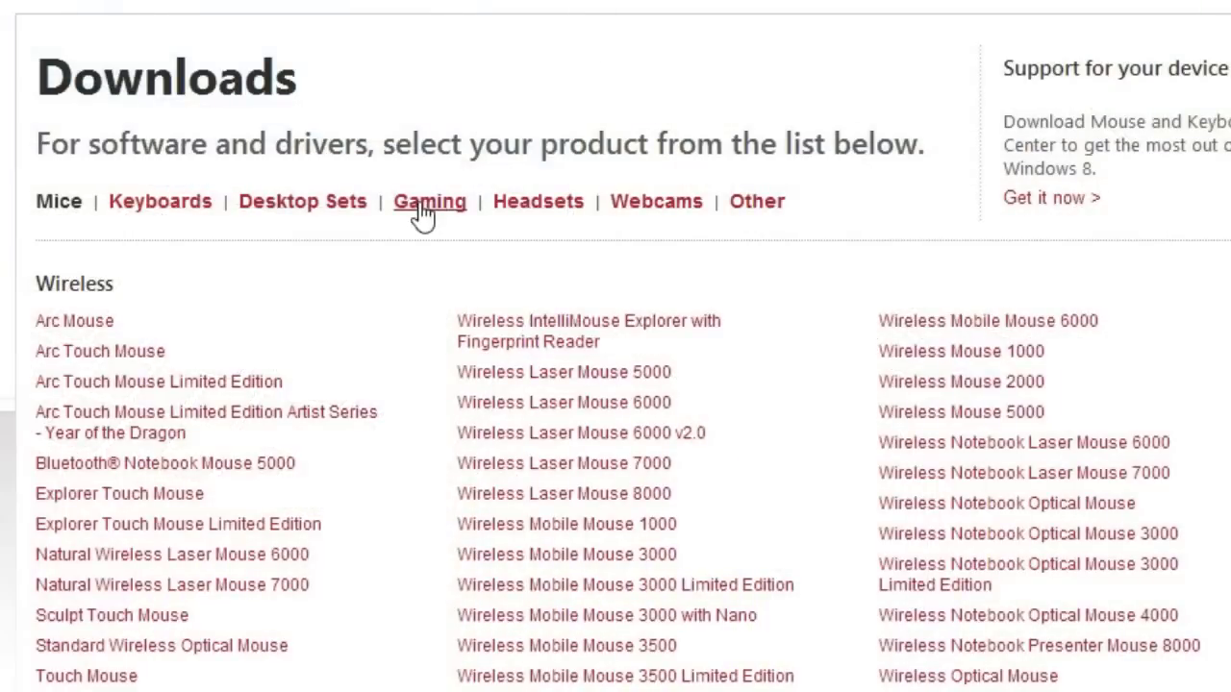
# Show the Xbox 360 Wireless Controller for Windows downloads for Windows 7 (64-bit only)
pyautogui.click(429, 201)
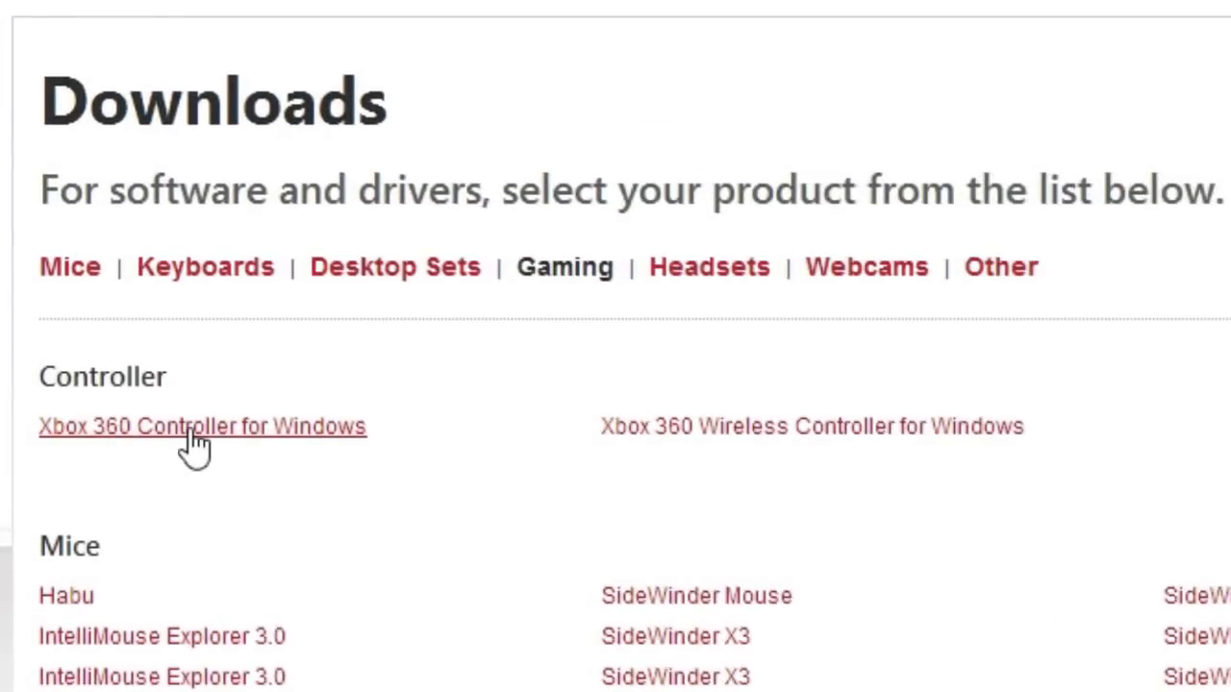
pyautogui.moveTo(778, 442)
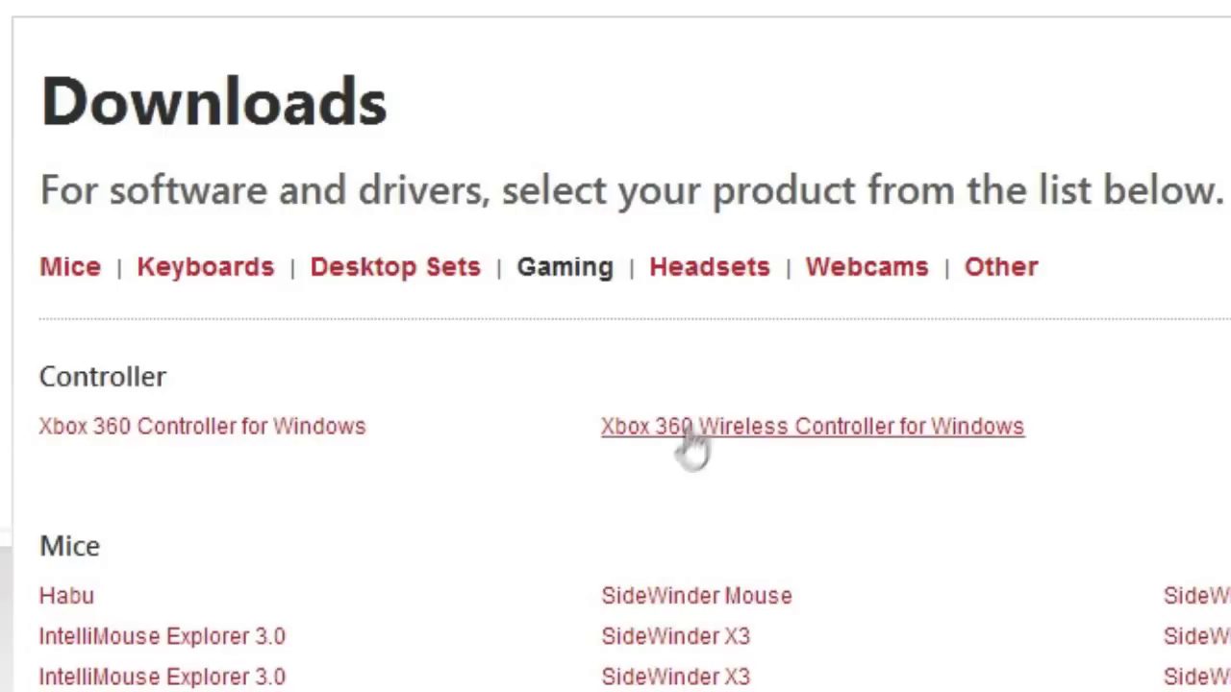
pyautogui.moveTo(731, 438)
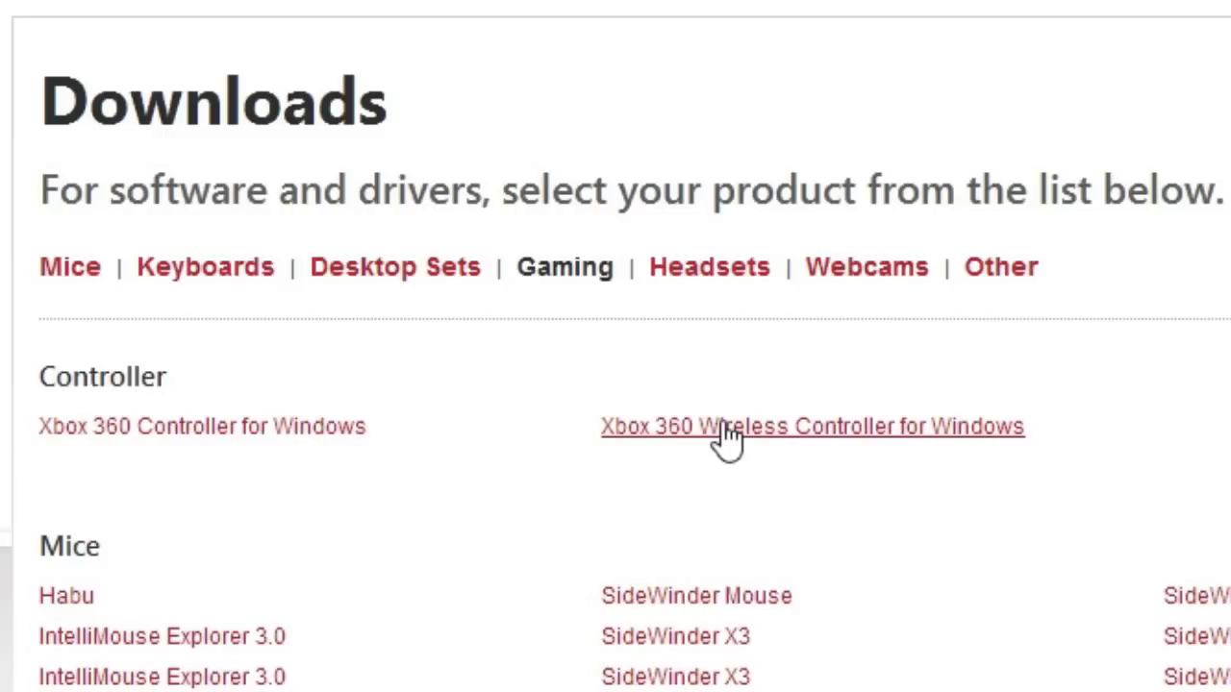
pyautogui.click(812, 427)
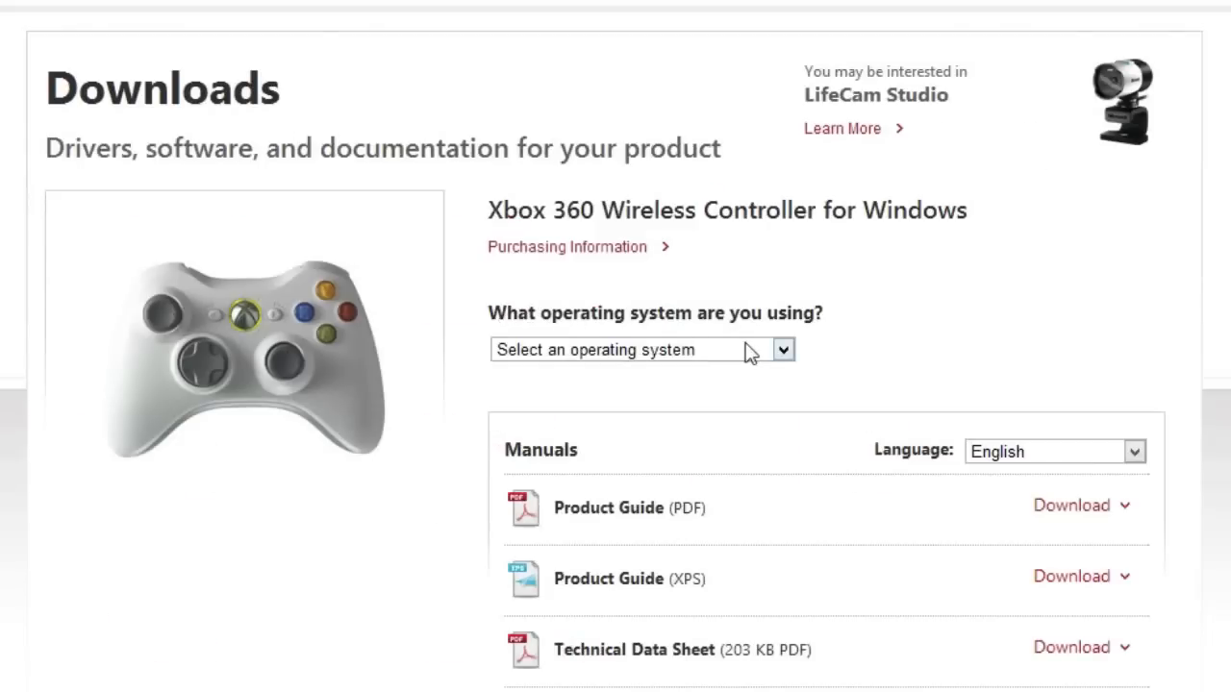
pyautogui.click(643, 350)
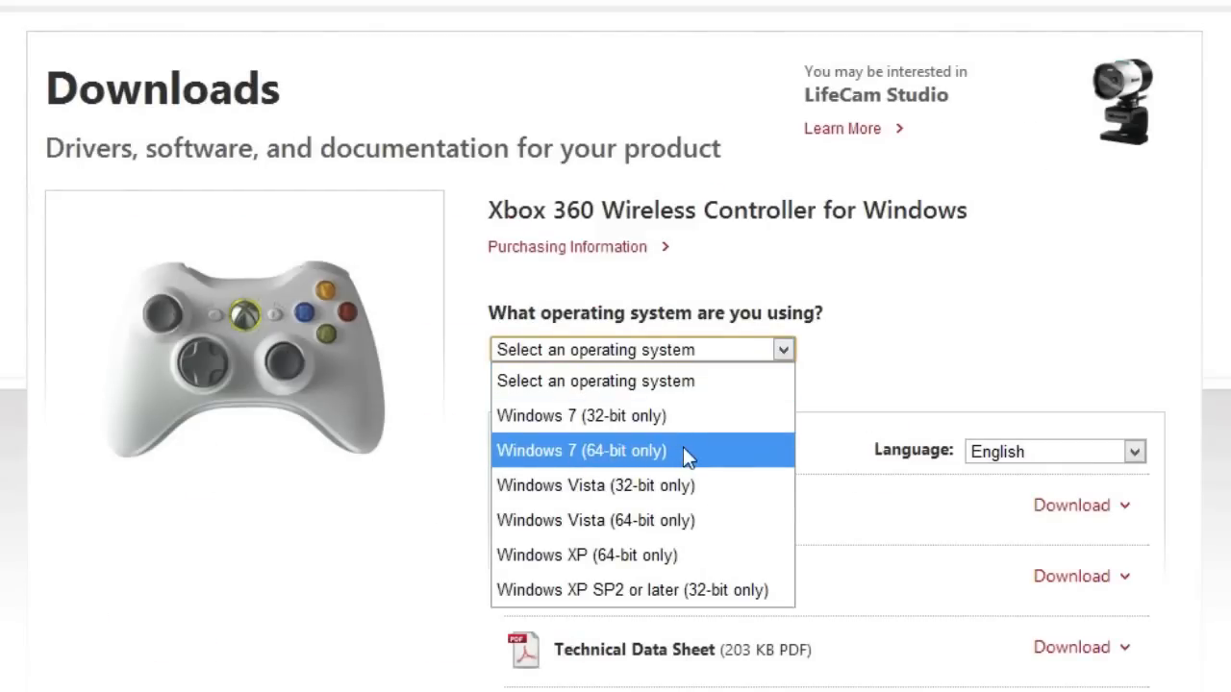
pyautogui.moveTo(669, 519)
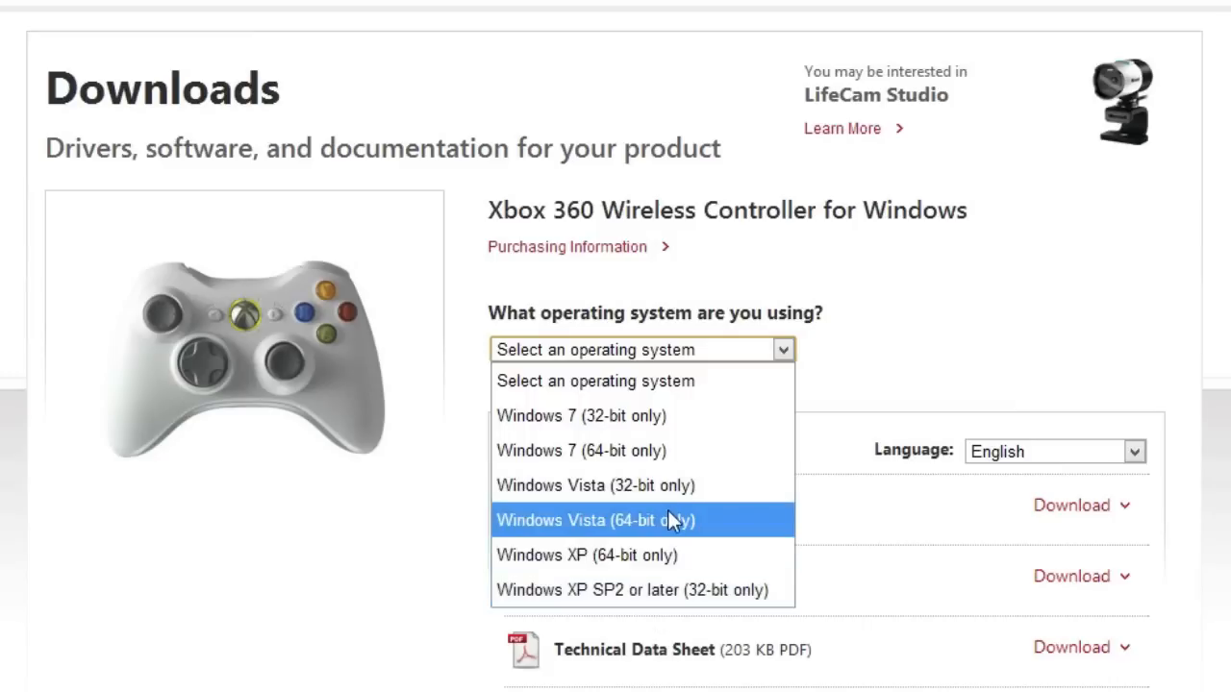
pyautogui.click(581, 450)
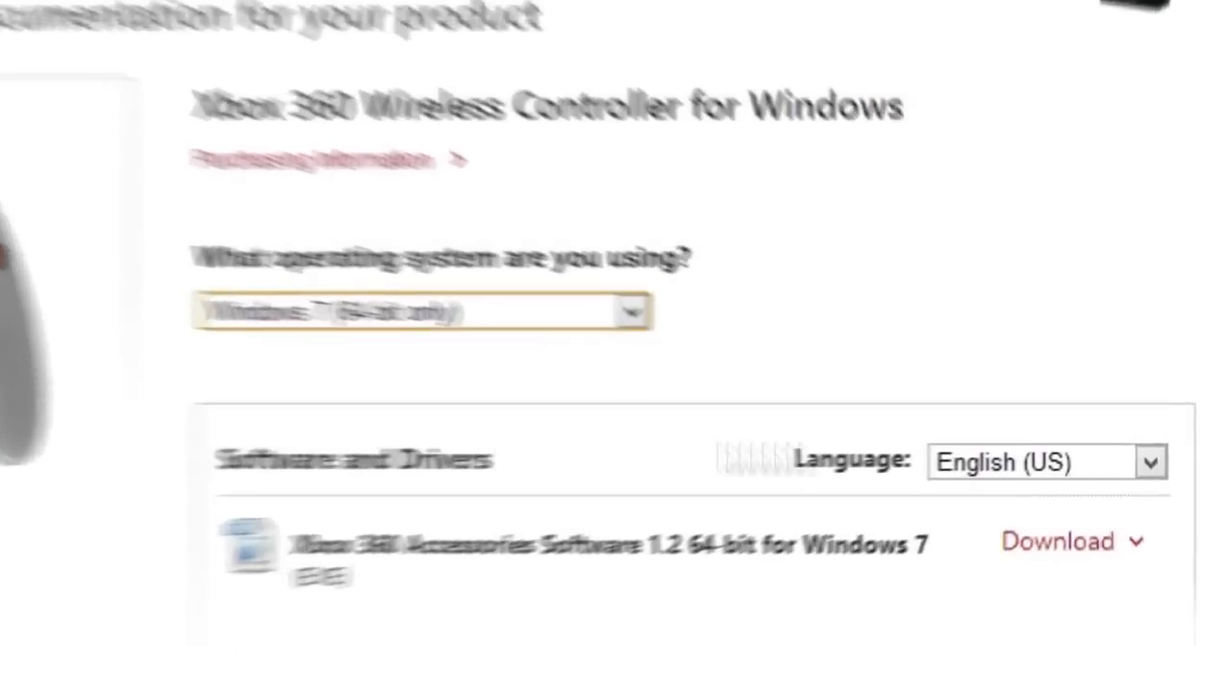
# Download and finish installing the Xbox 360 Accessories Software, answering the restart prompt
pyautogui.click(1055, 543)
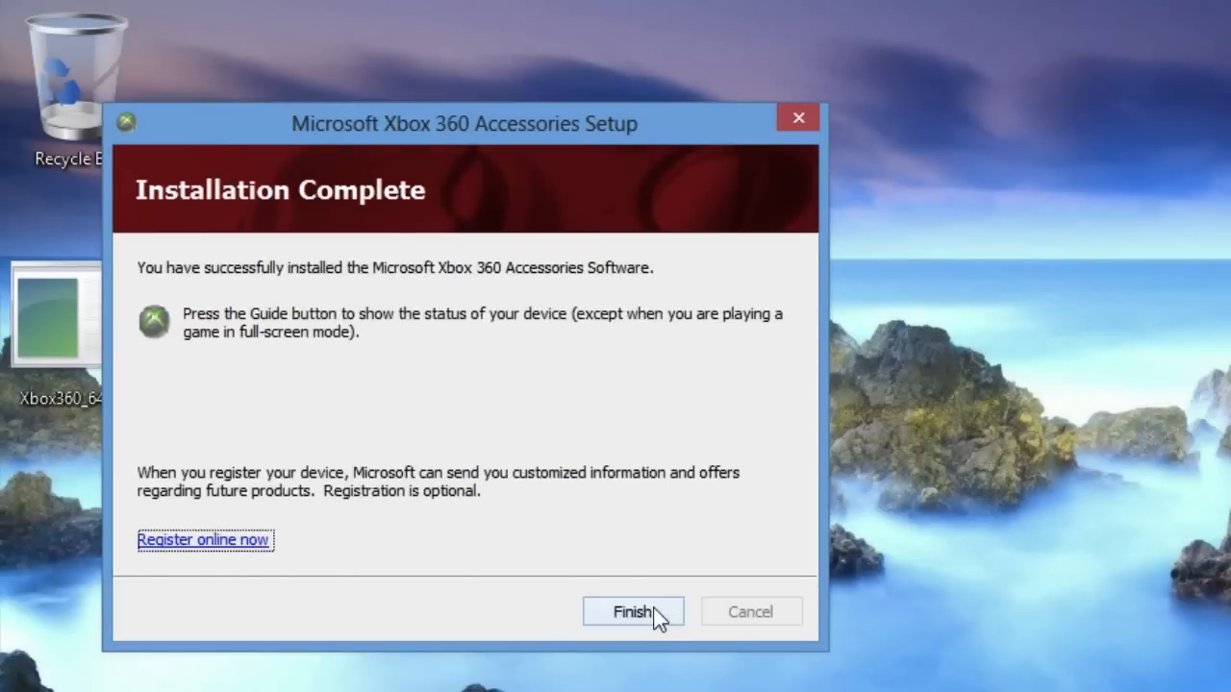
pyautogui.moveTo(619, 614)
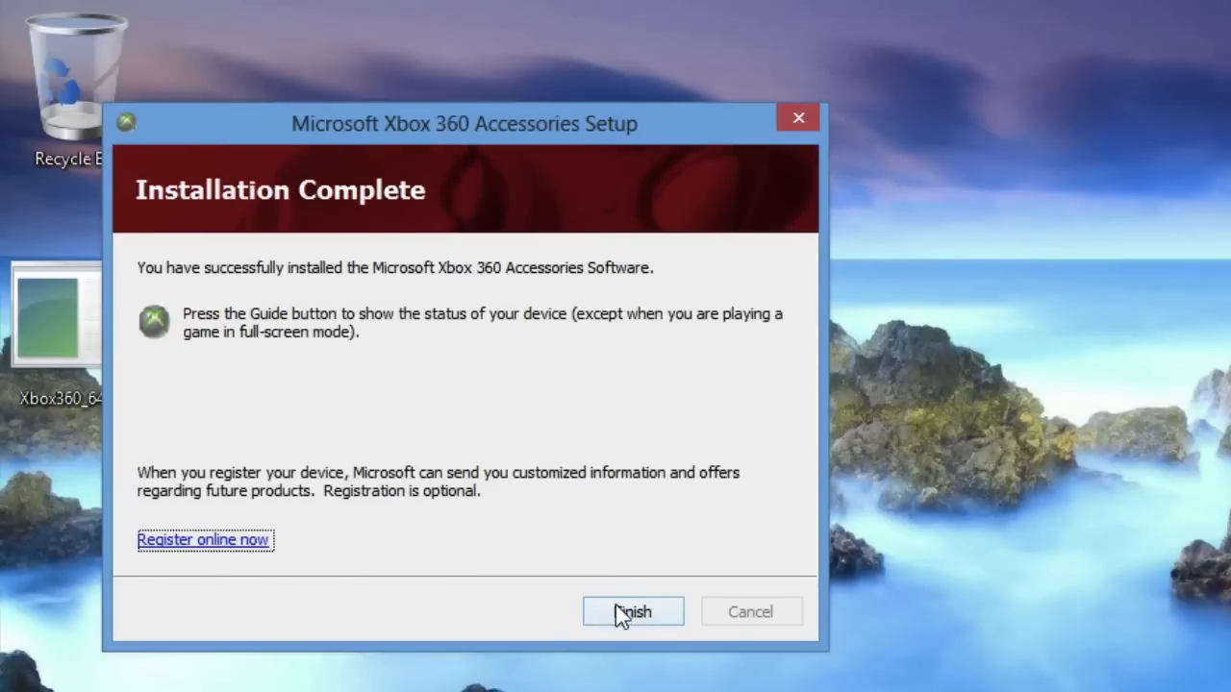
pyautogui.click(632, 612)
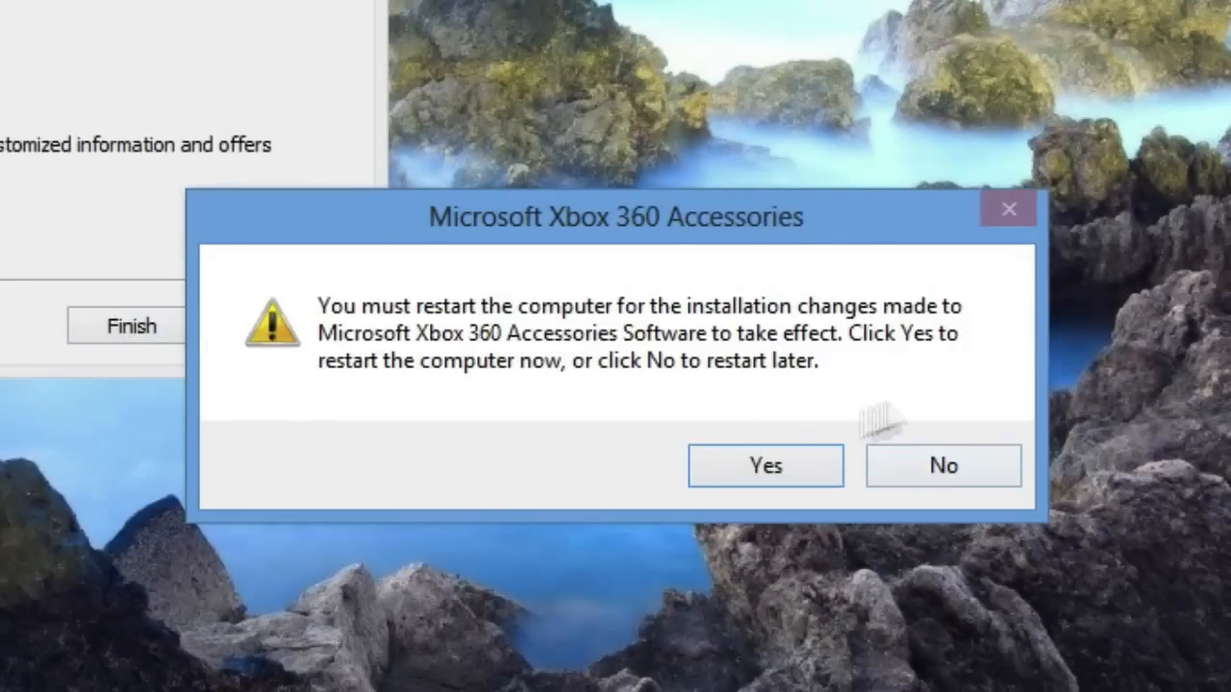
pyautogui.click(942, 466)
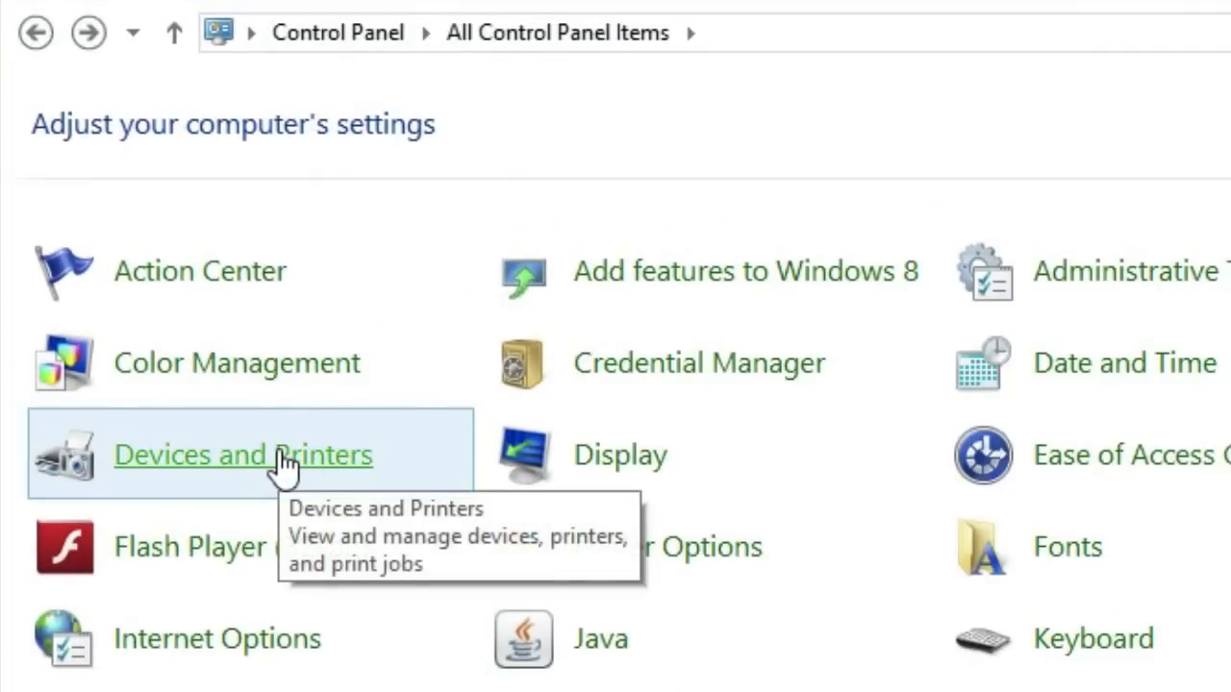
# From Devices and Printers, show the Xbox 360 Wireless Controller's game controller properties
pyautogui.click(243, 454)
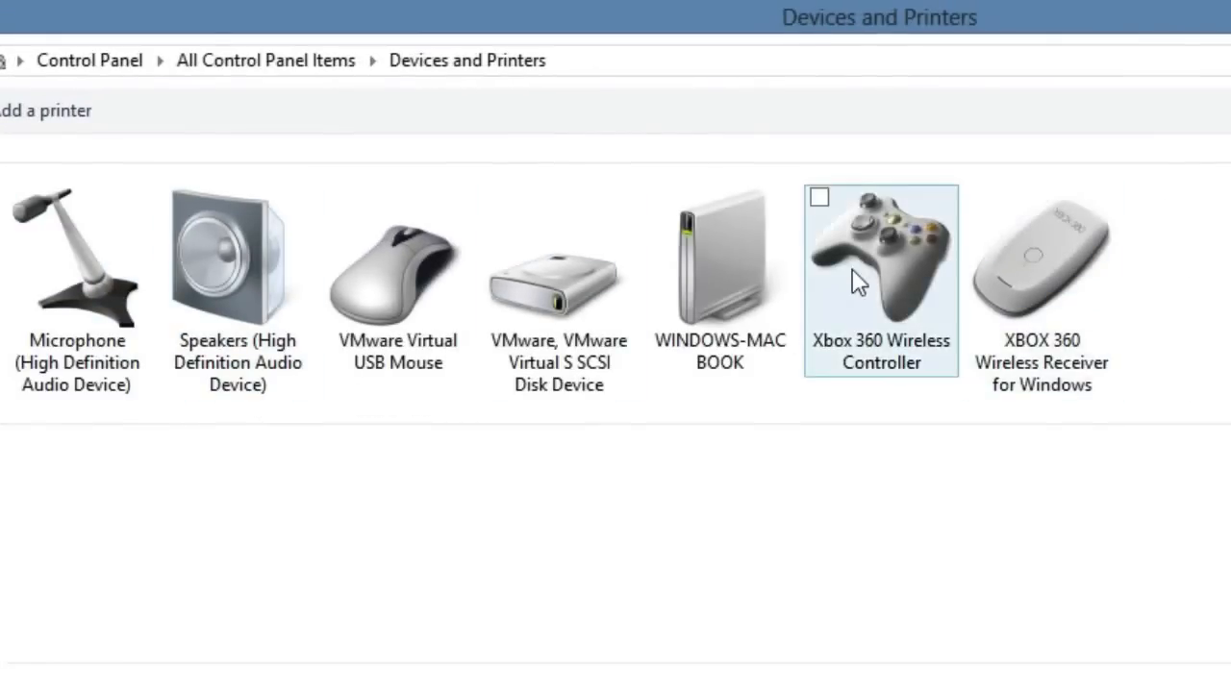
pyautogui.moveTo(894, 298)
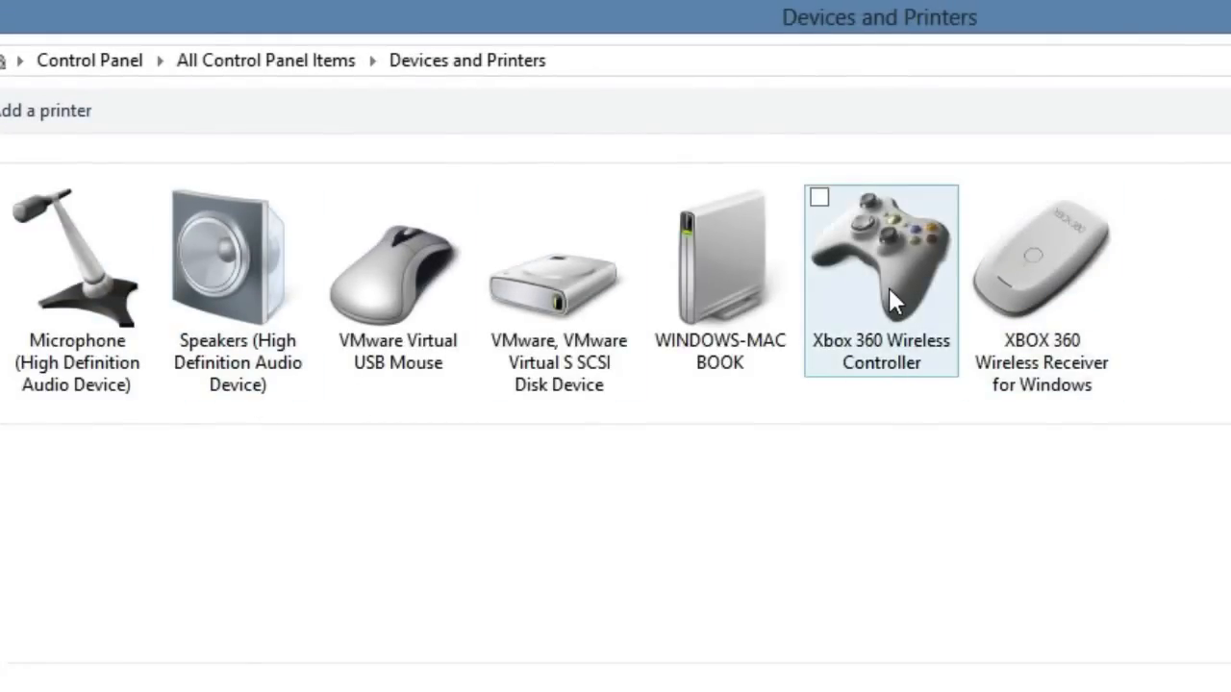
pyautogui.rightClick(881, 279)
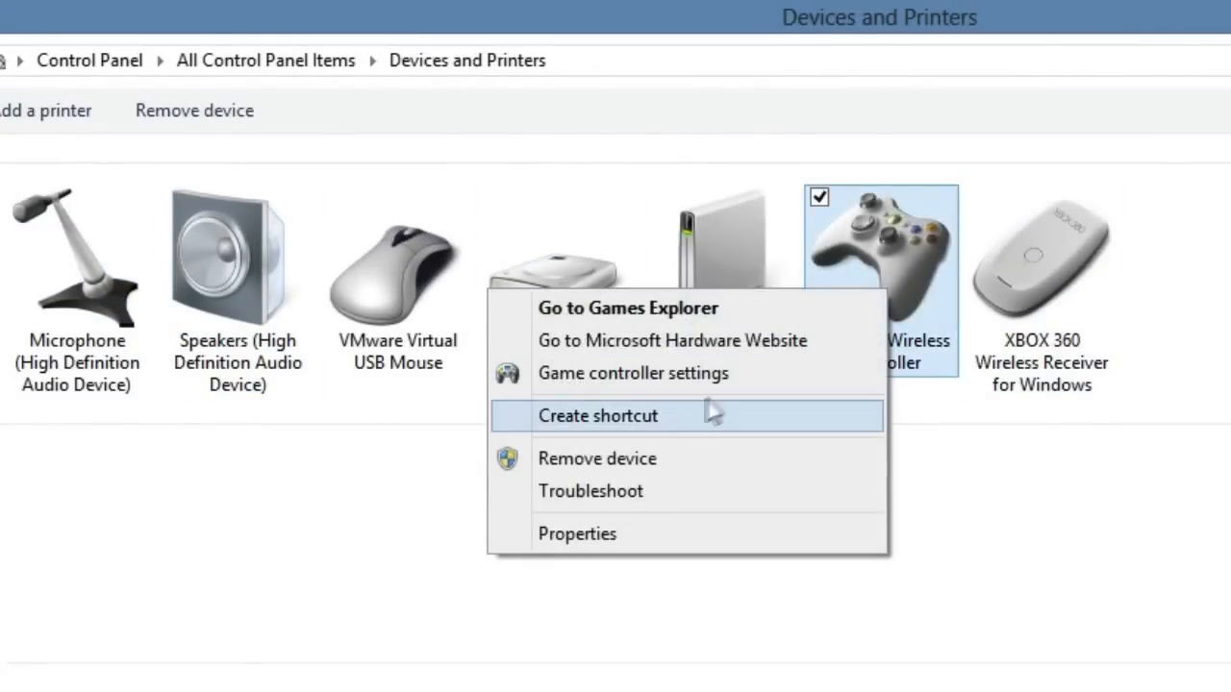
pyautogui.click(632, 373)
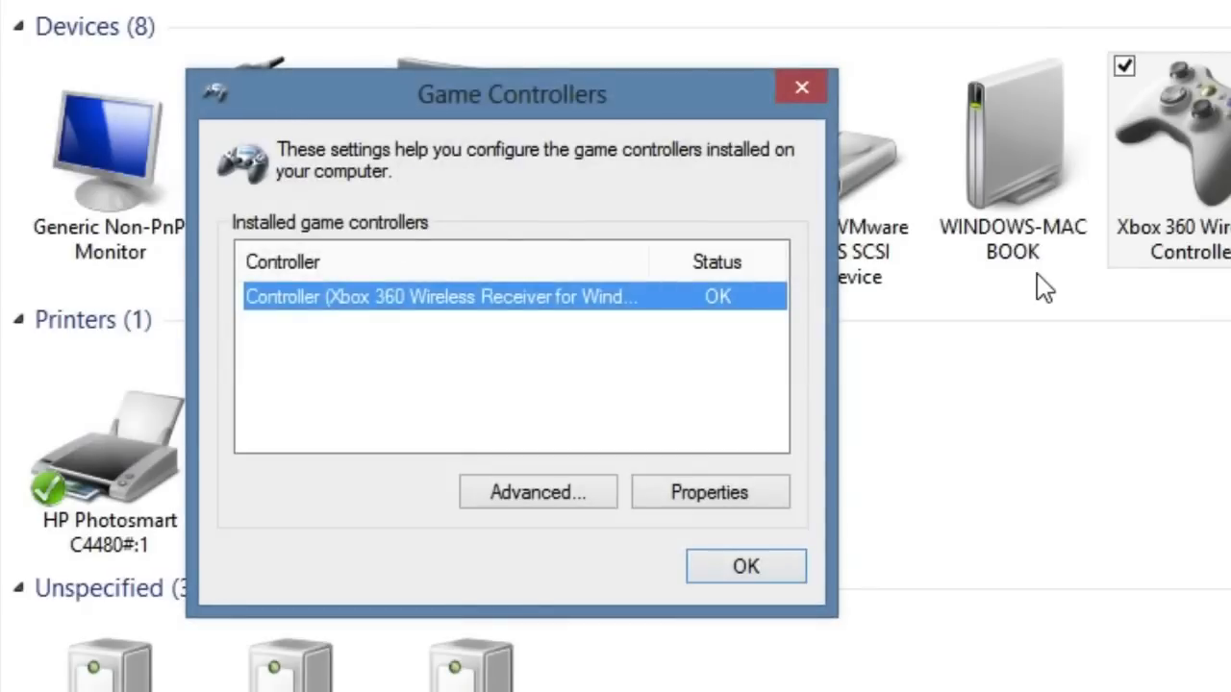
pyautogui.moveTo(689, 535)
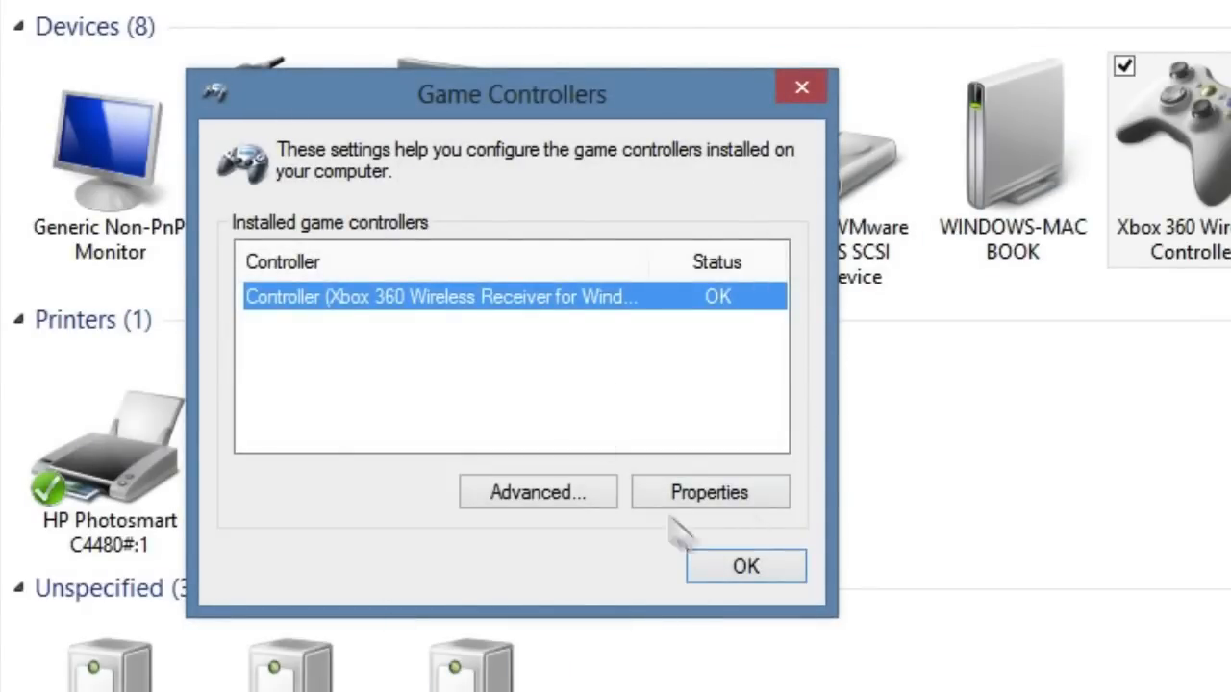
pyautogui.click(746, 565)
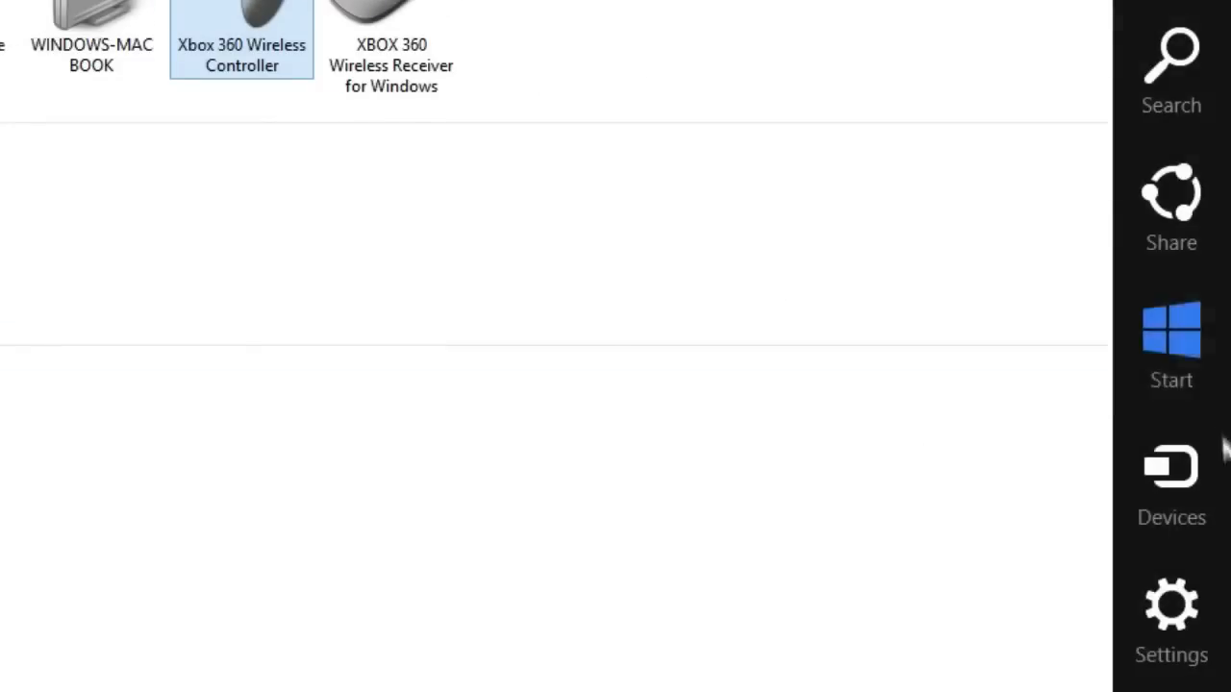
# Search 'joy', test the Xbox controller's buttons on its properties page and close it
pyautogui.click(1169, 58)
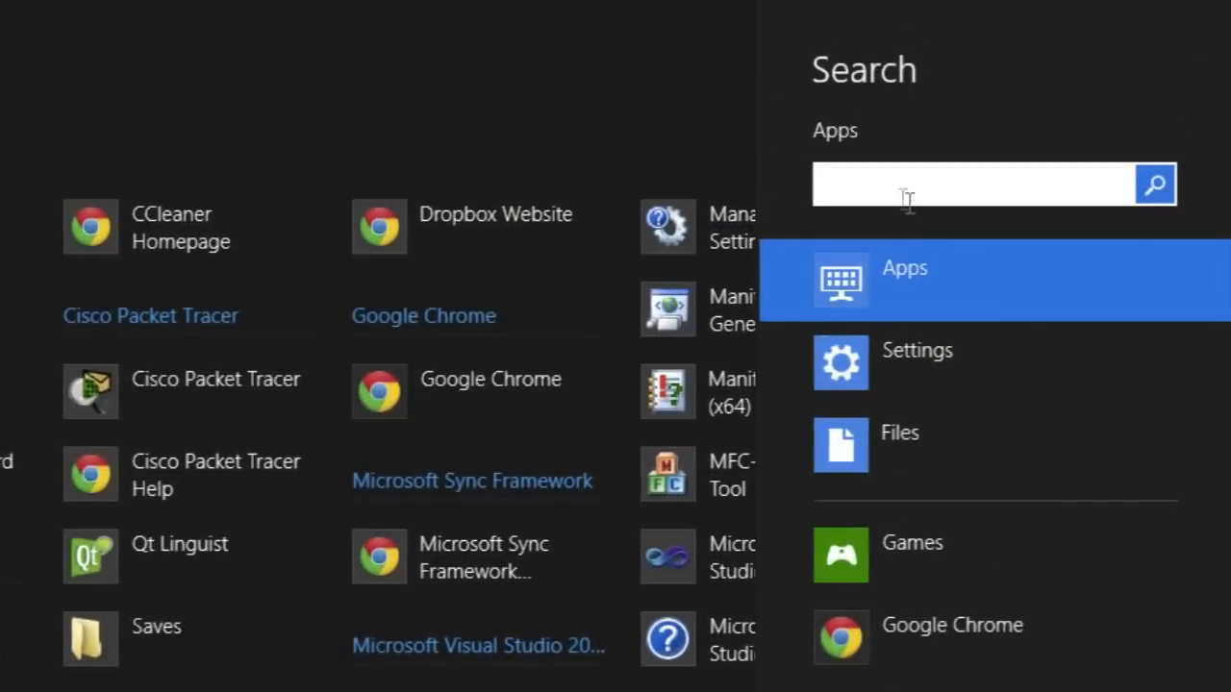
pyautogui.write('joy')
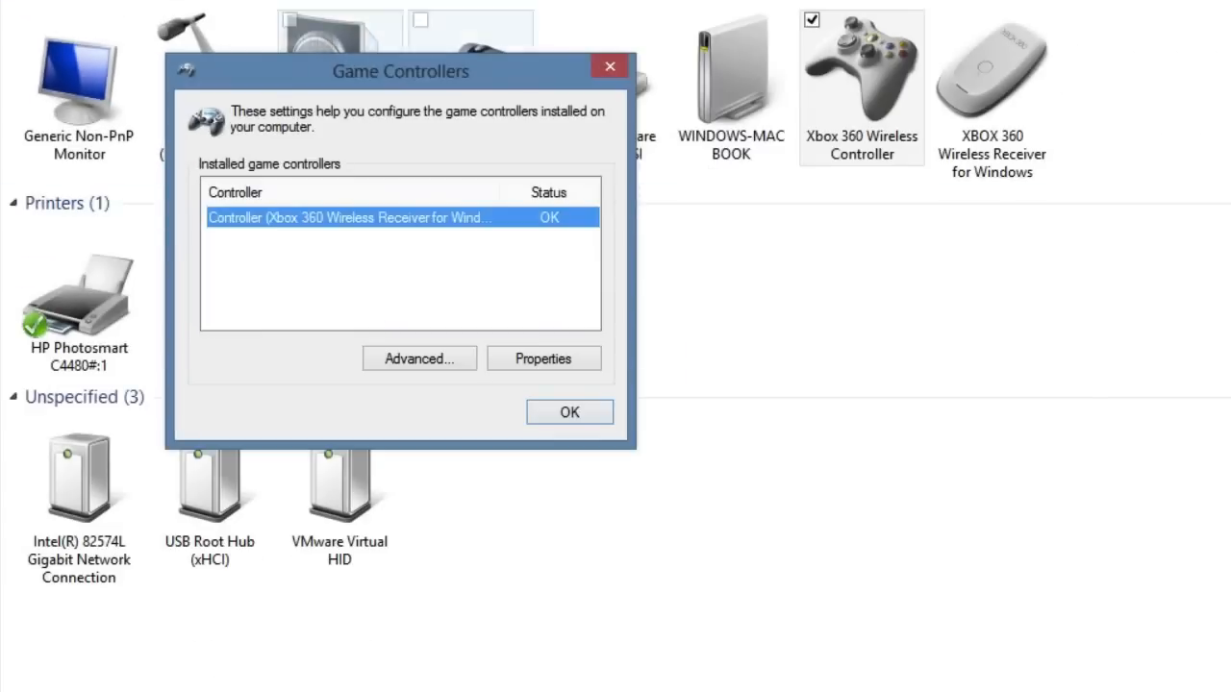
pyautogui.moveTo(248, 231)
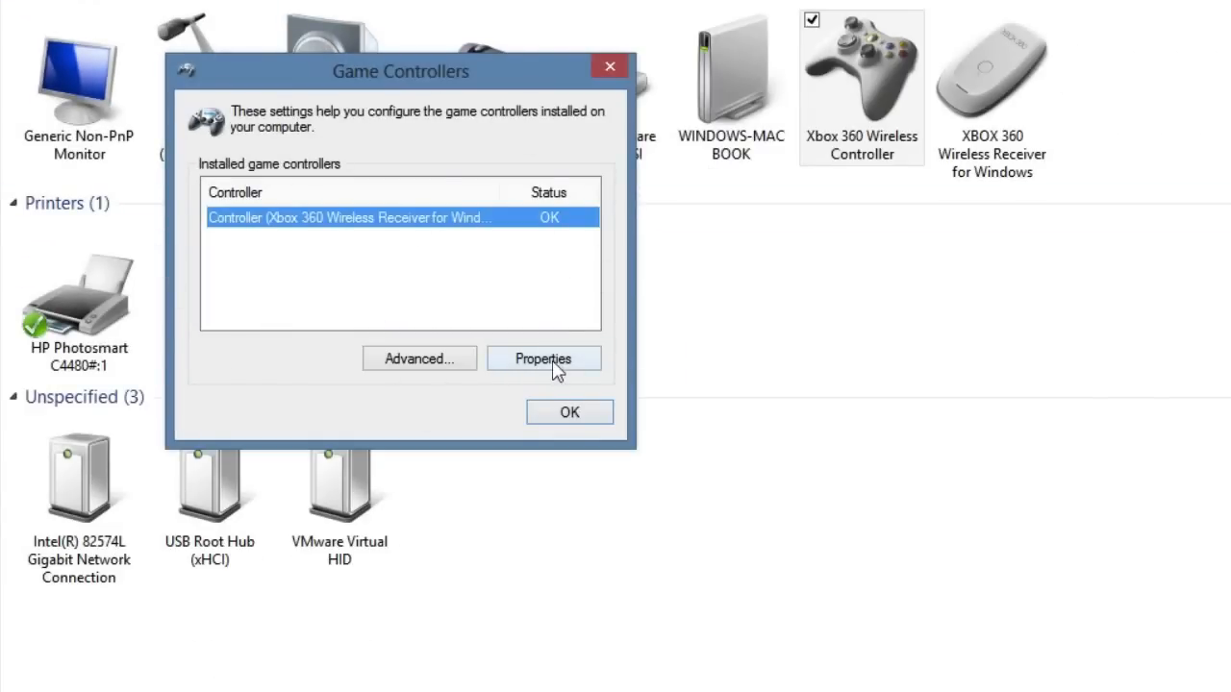
pyautogui.click(542, 357)
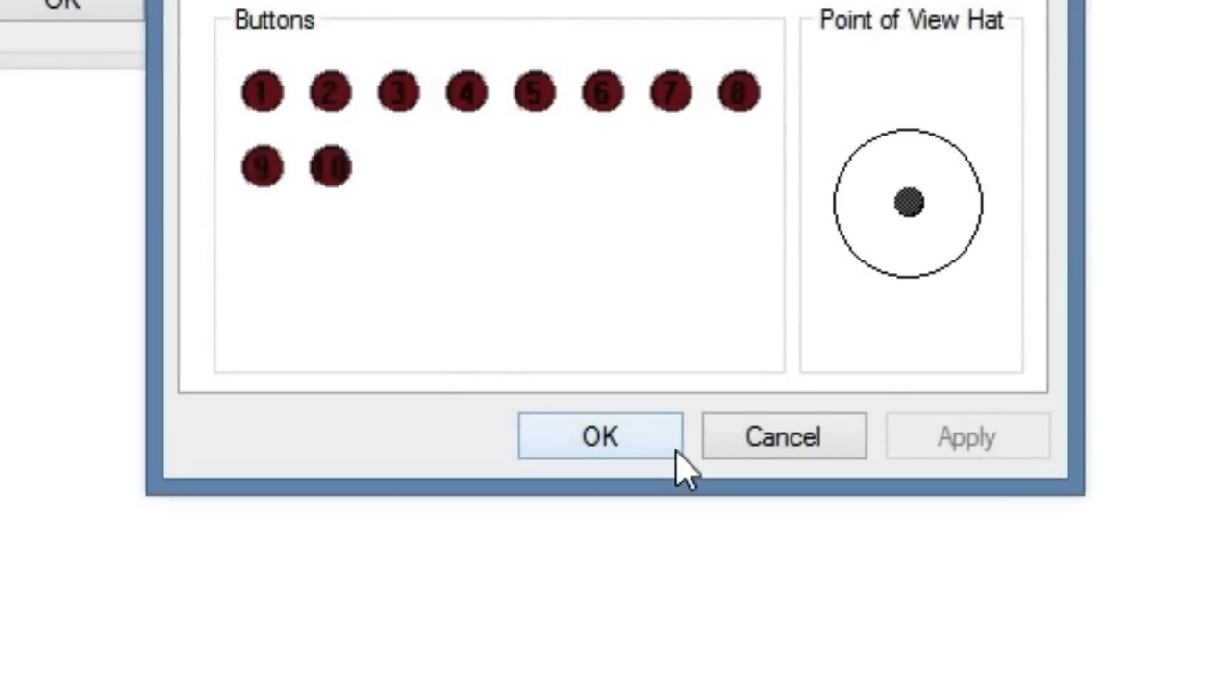
pyautogui.click(600, 434)
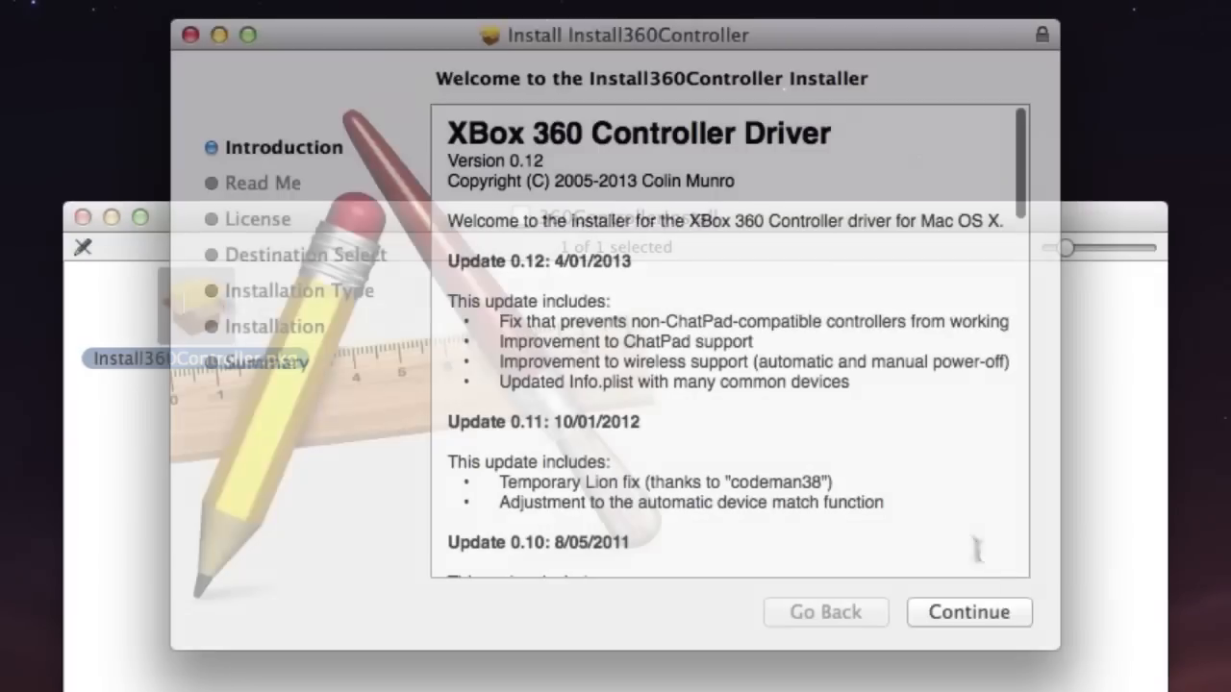
# Run the Mac Xbox 360 Controller Driver installer through license and password to completion
pyautogui.click(970, 612)
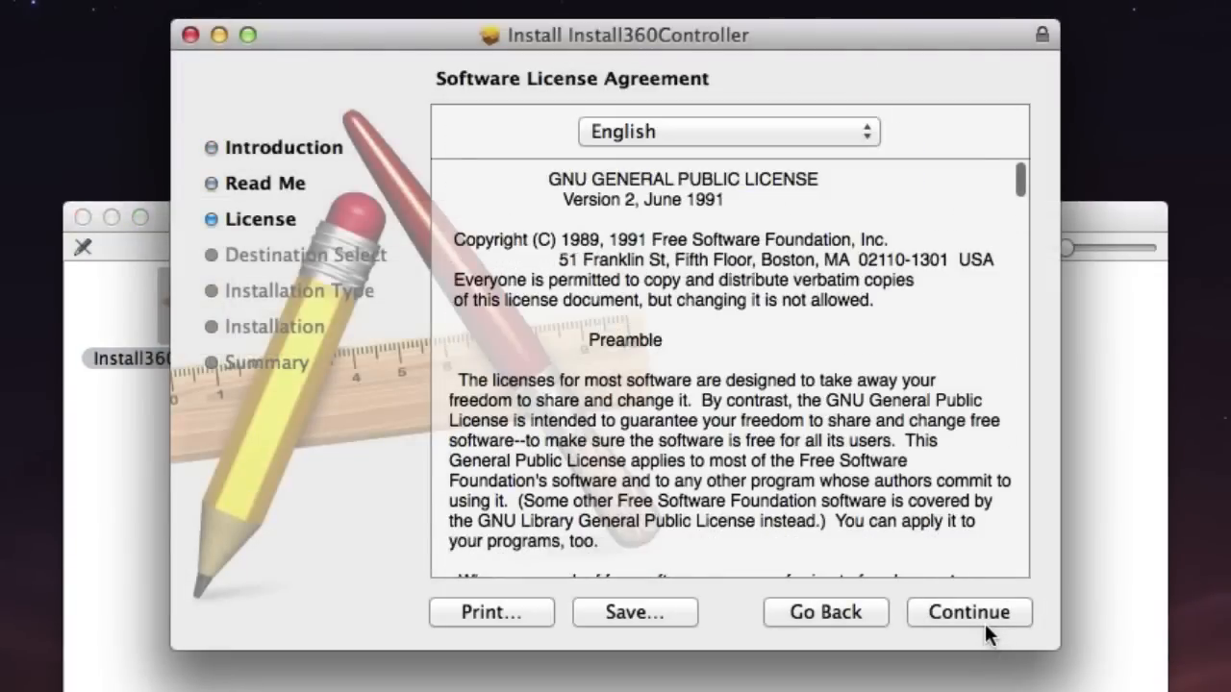
pyautogui.click(970, 611)
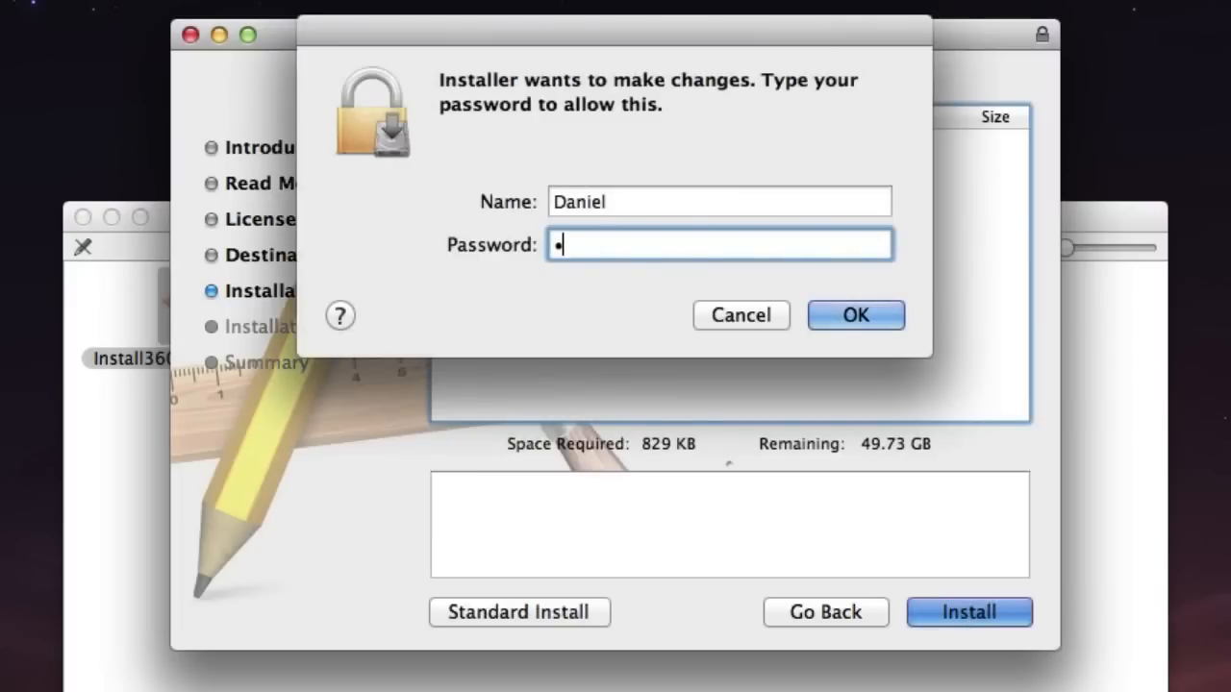
pyautogui.click(854, 315)
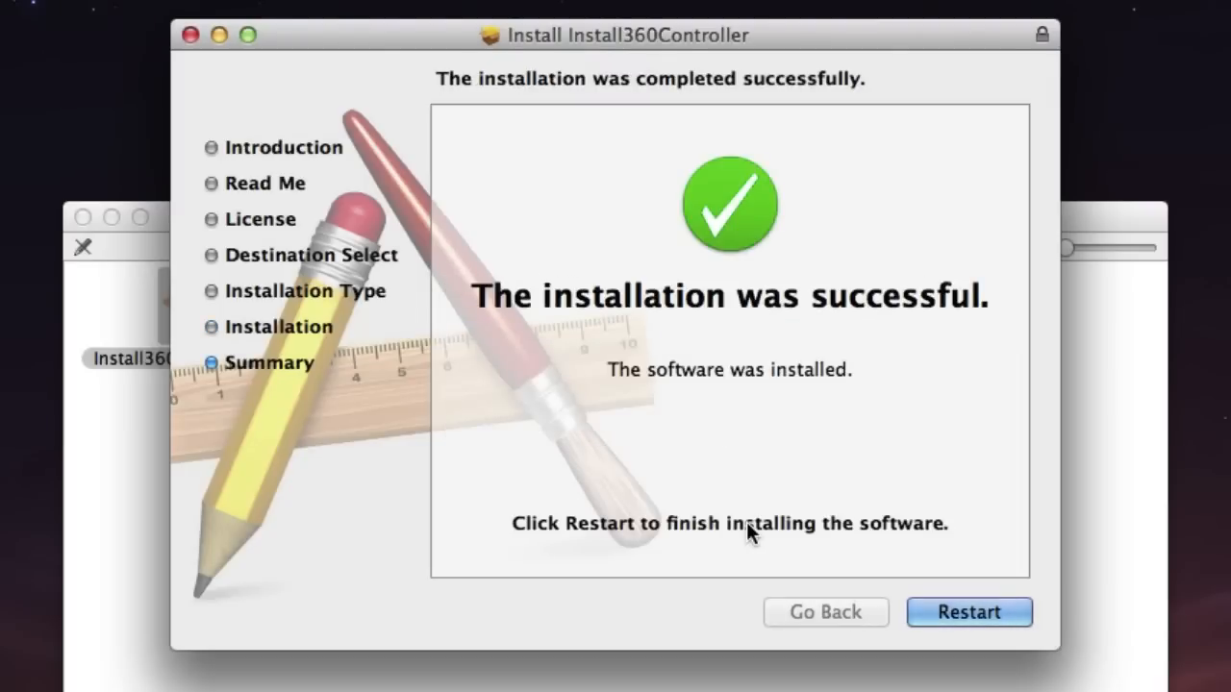
pyautogui.moveTo(850, 485)
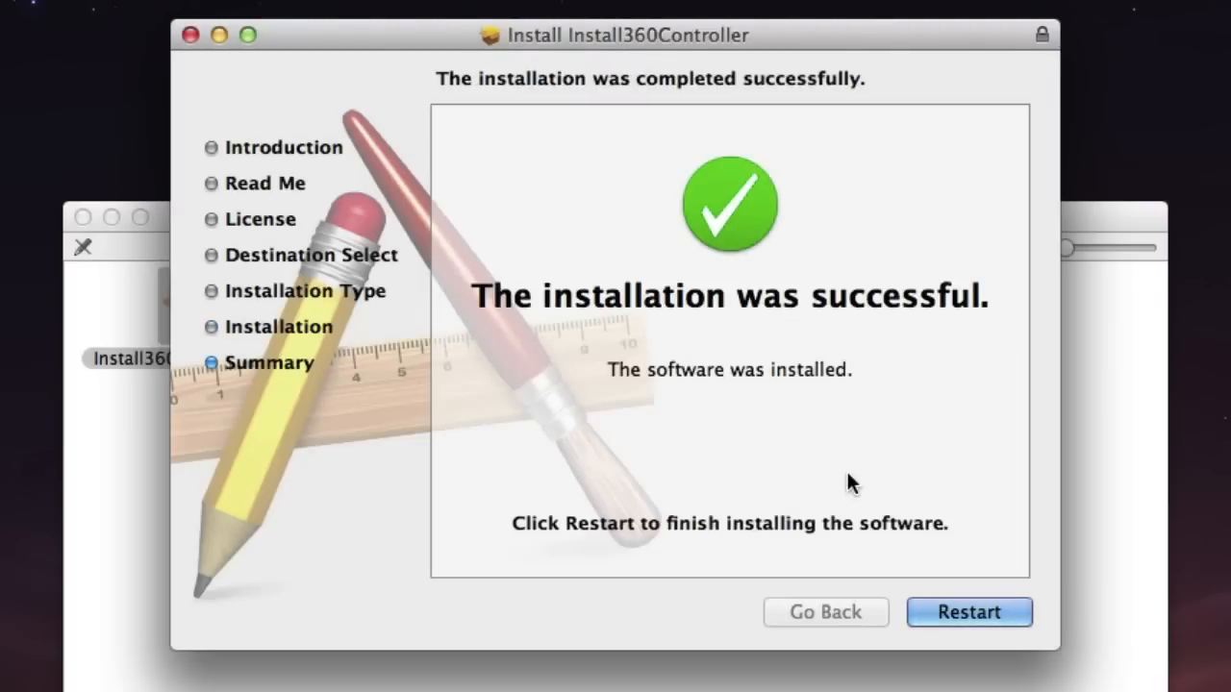
pyautogui.click(970, 611)
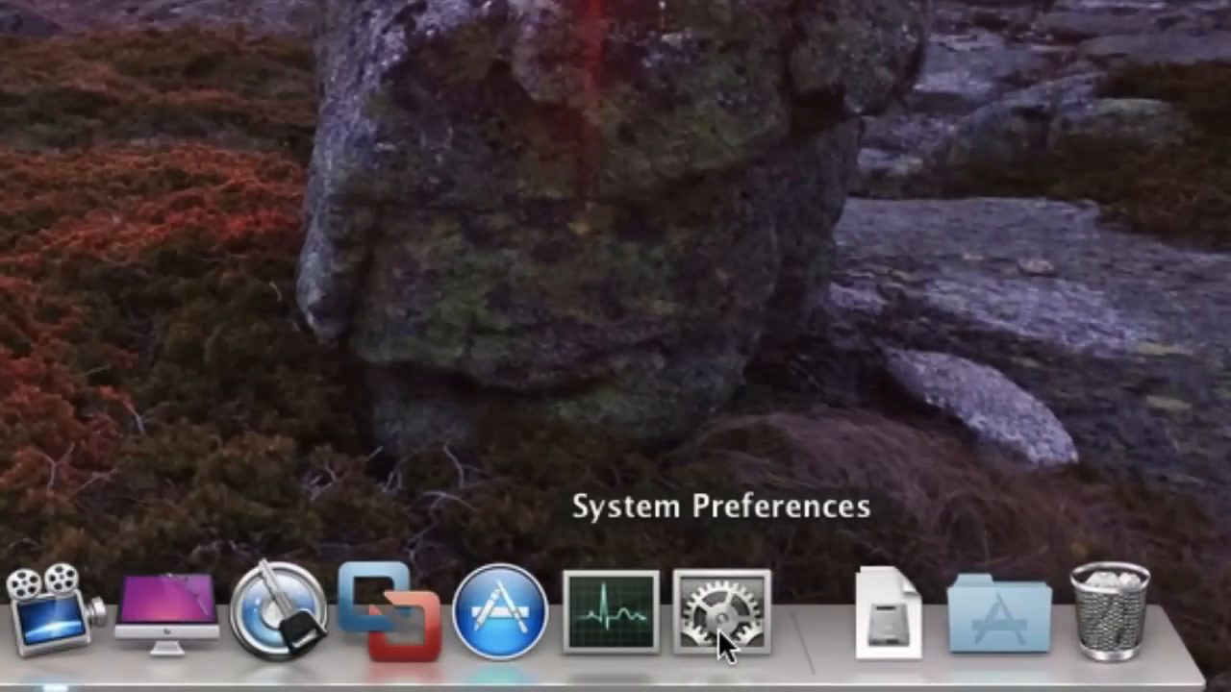
# Via Spotlight 'sys', reach System Preferences and its Xbox 360 Controllers pane
pyautogui.click(1116, 20)
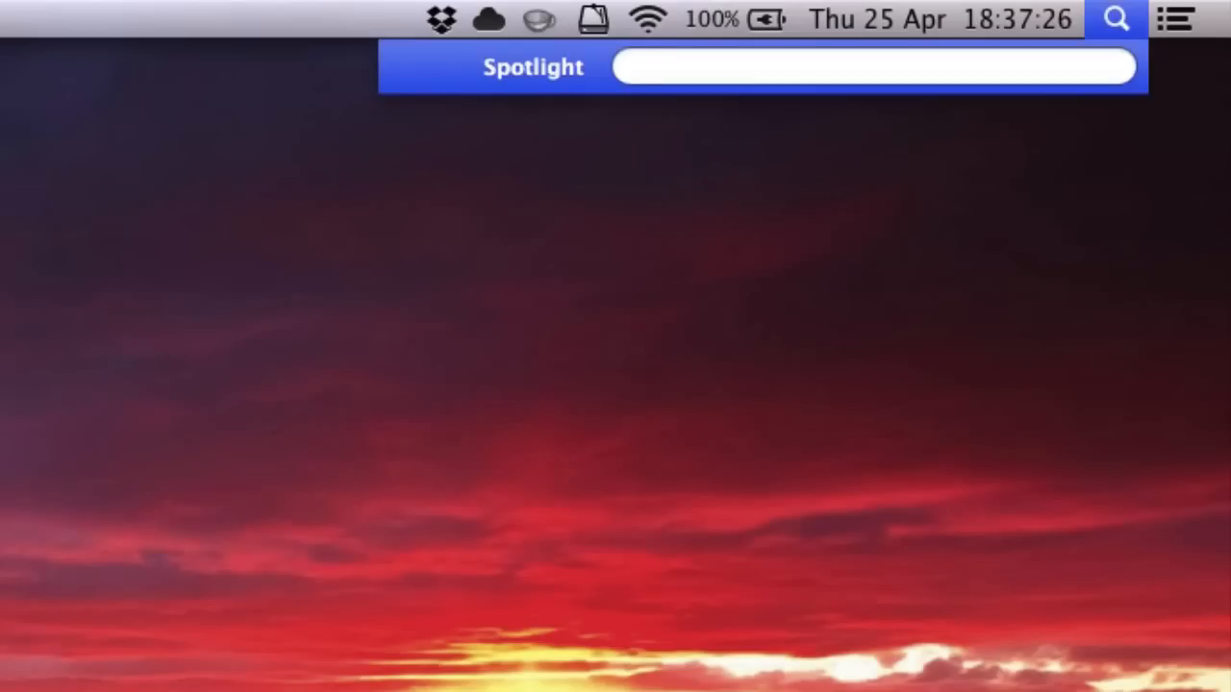
pyautogui.write('sys')
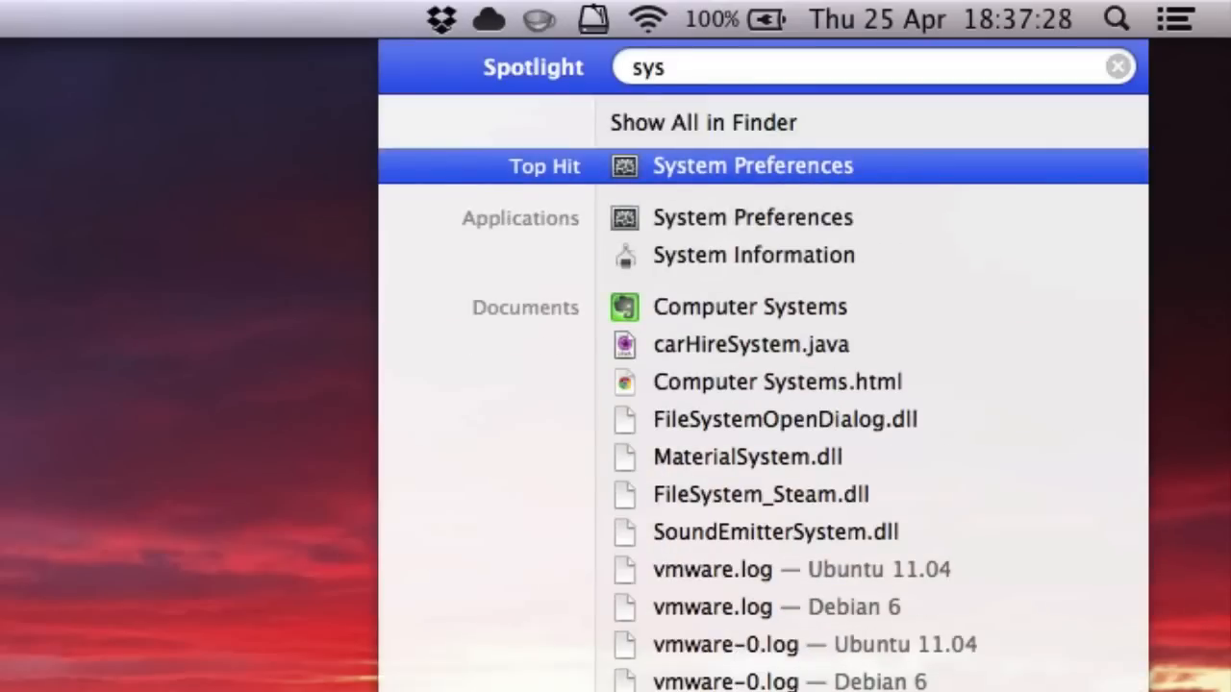
pyautogui.click(752, 165)
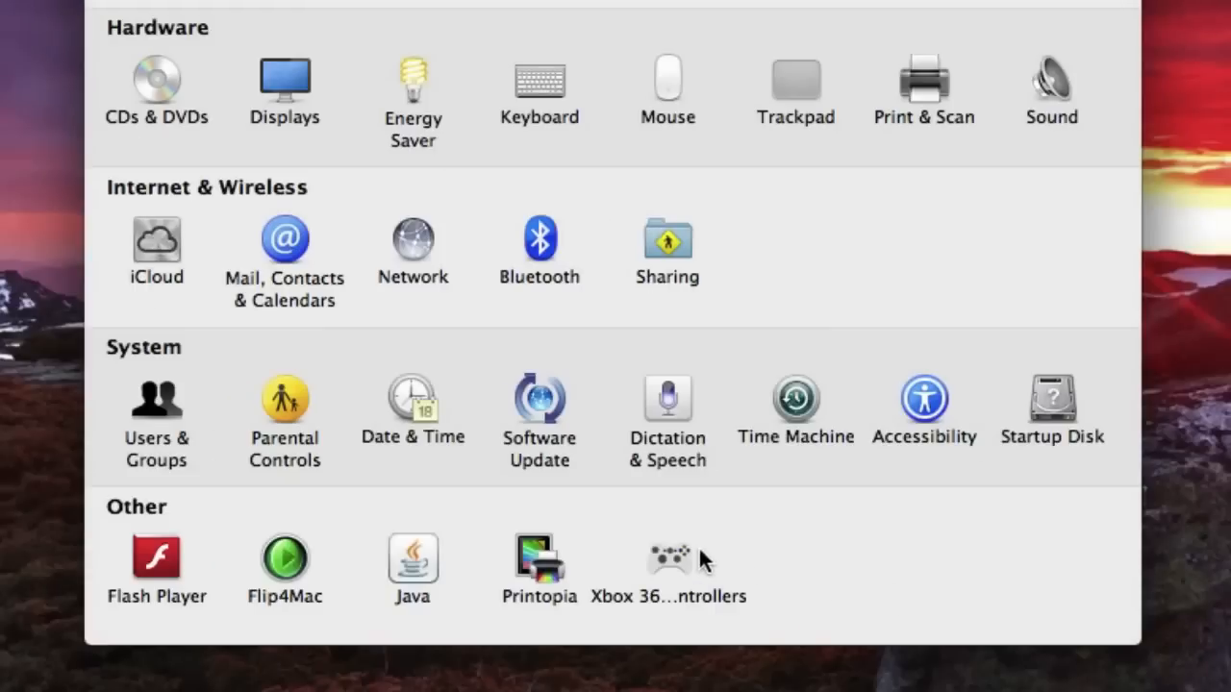
pyautogui.moveTo(684, 562)
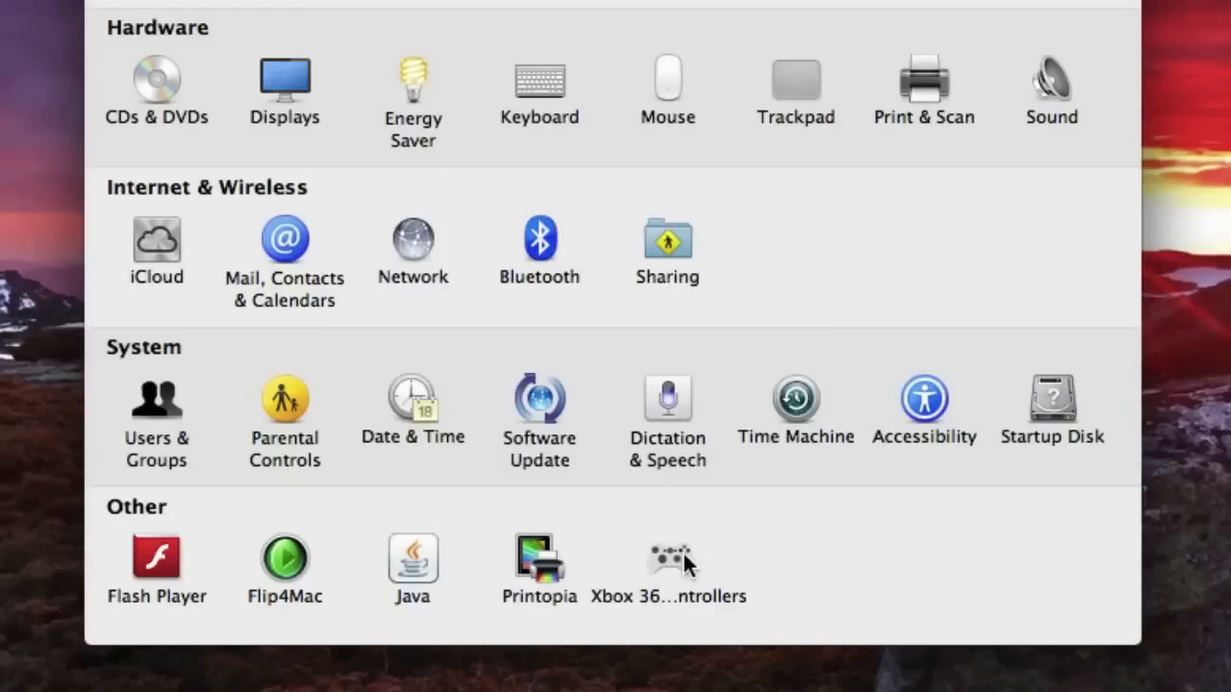
pyautogui.doubleClick(667, 554)
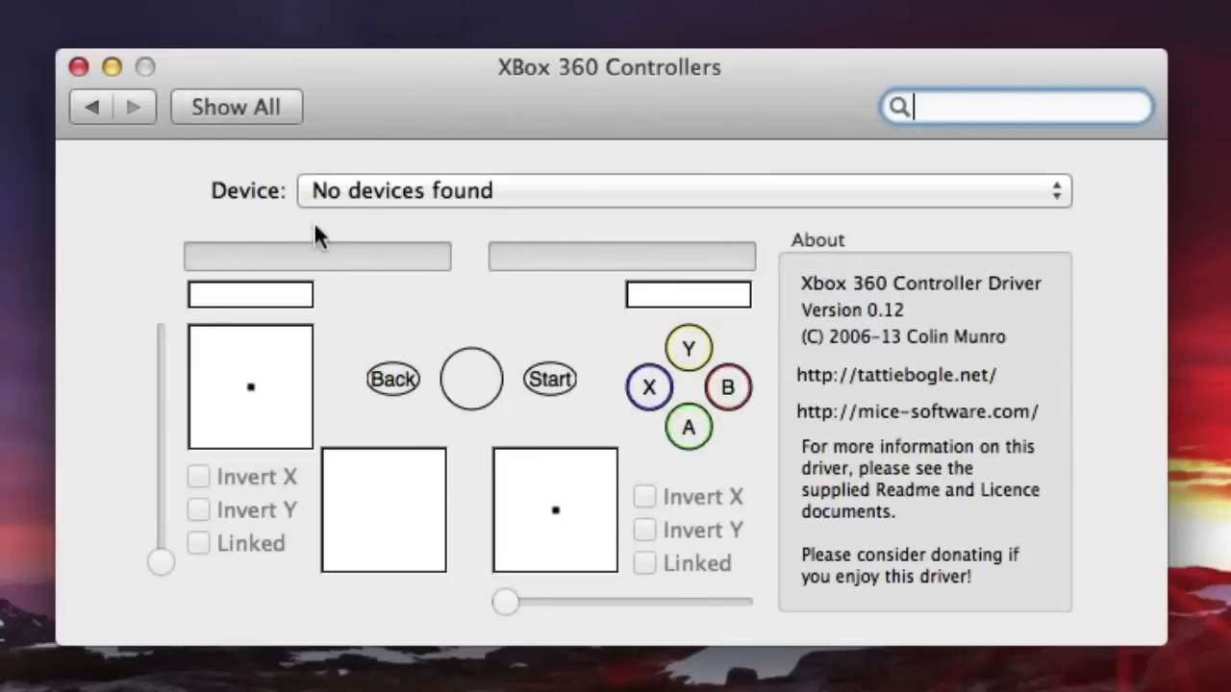
pyautogui.moveTo(548, 219)
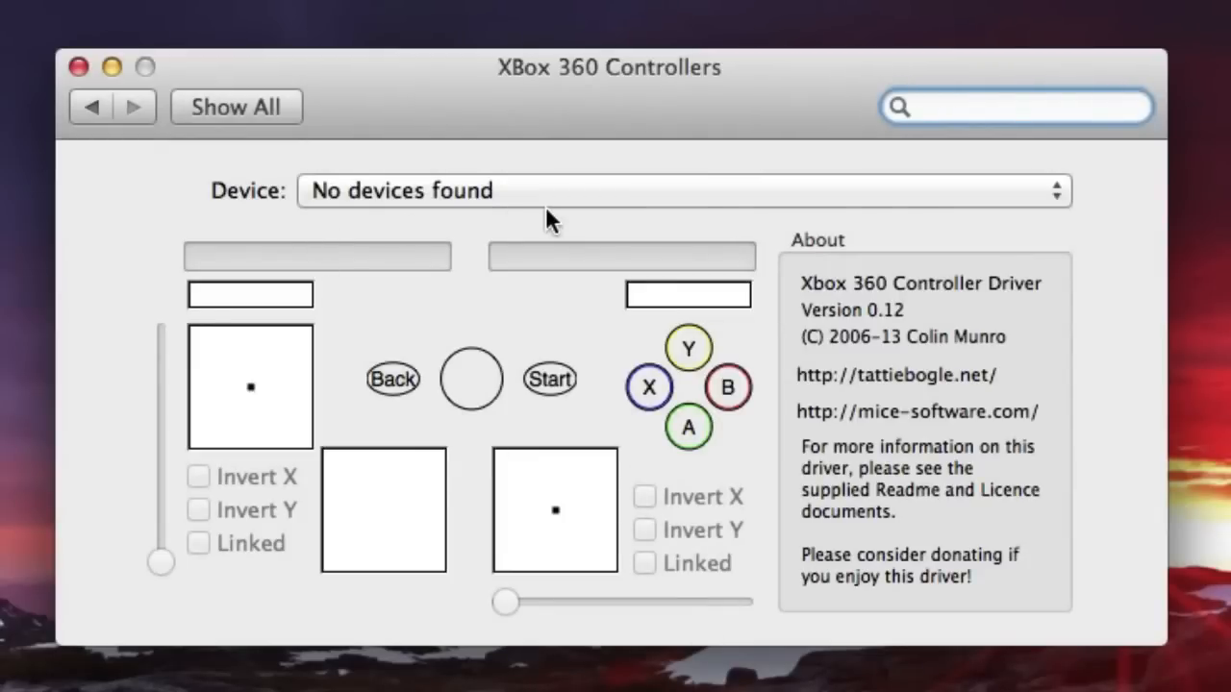